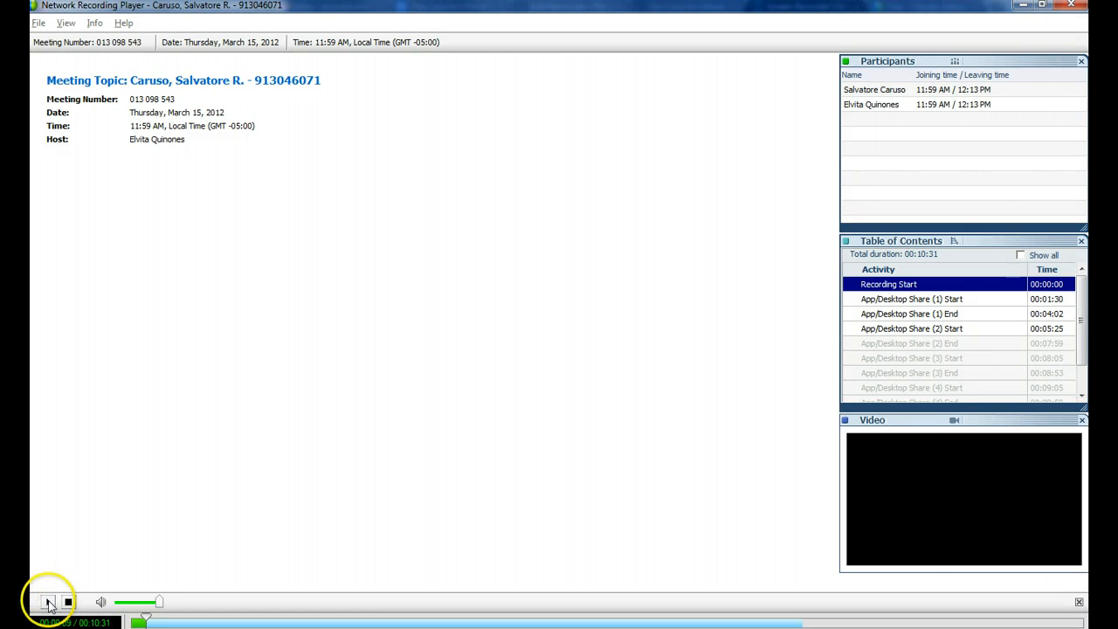
# Start playback of the recorded advising meeting from the playback bar
pyautogui.click(48, 602)
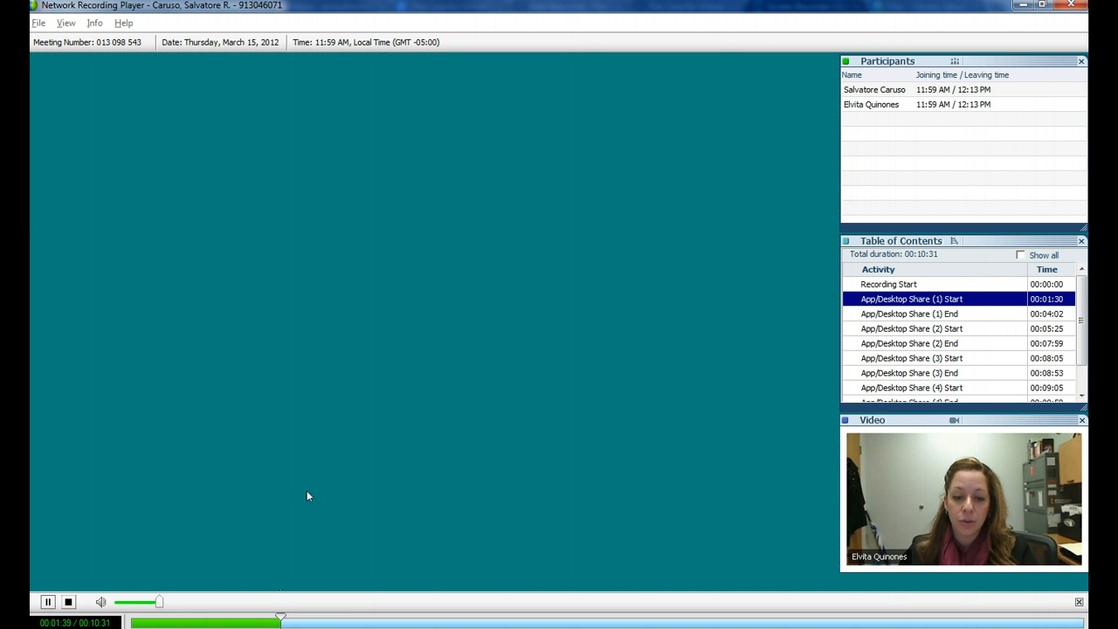
pyautogui.moveTo(271, 584)
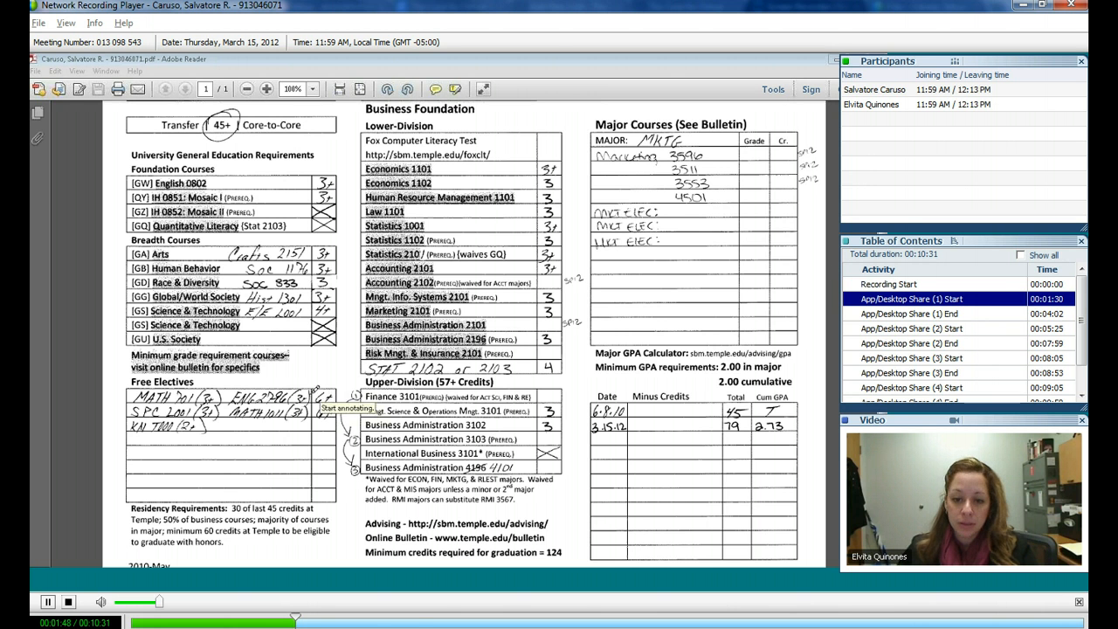
pyautogui.moveTo(514, 462)
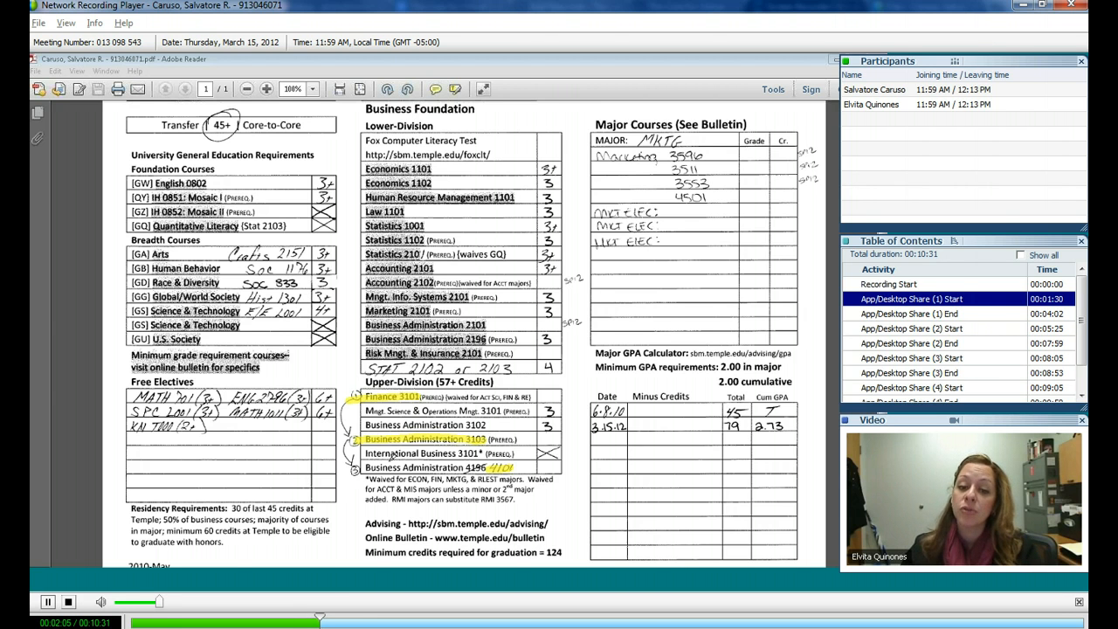
pyautogui.doubleClick(426, 468)
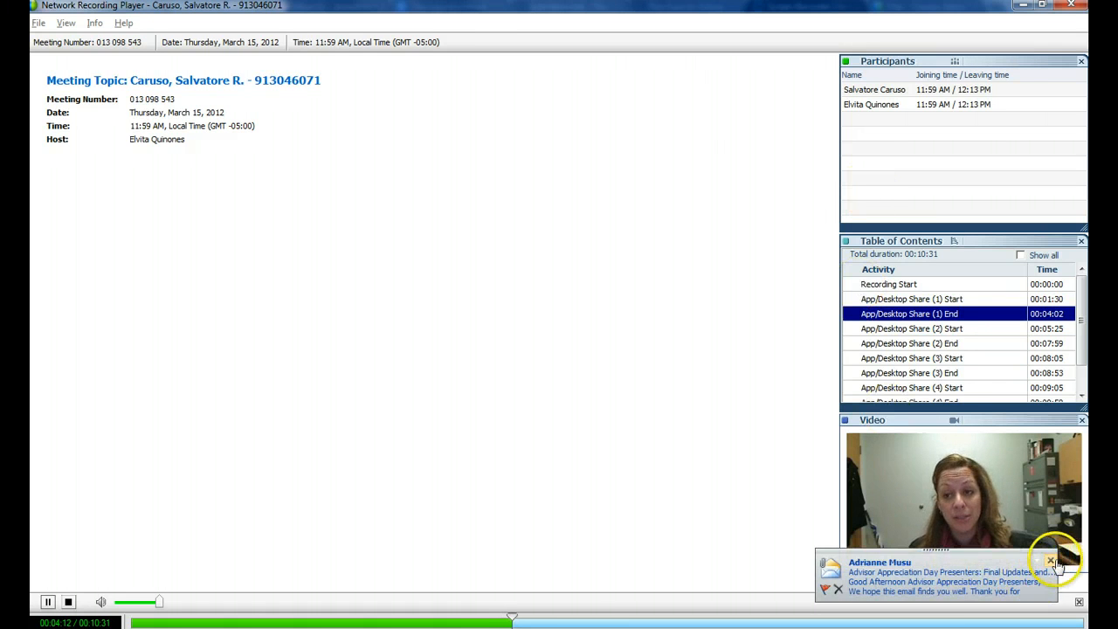
# Close the Outlook new-mail notification popup
pyautogui.click(1052, 559)
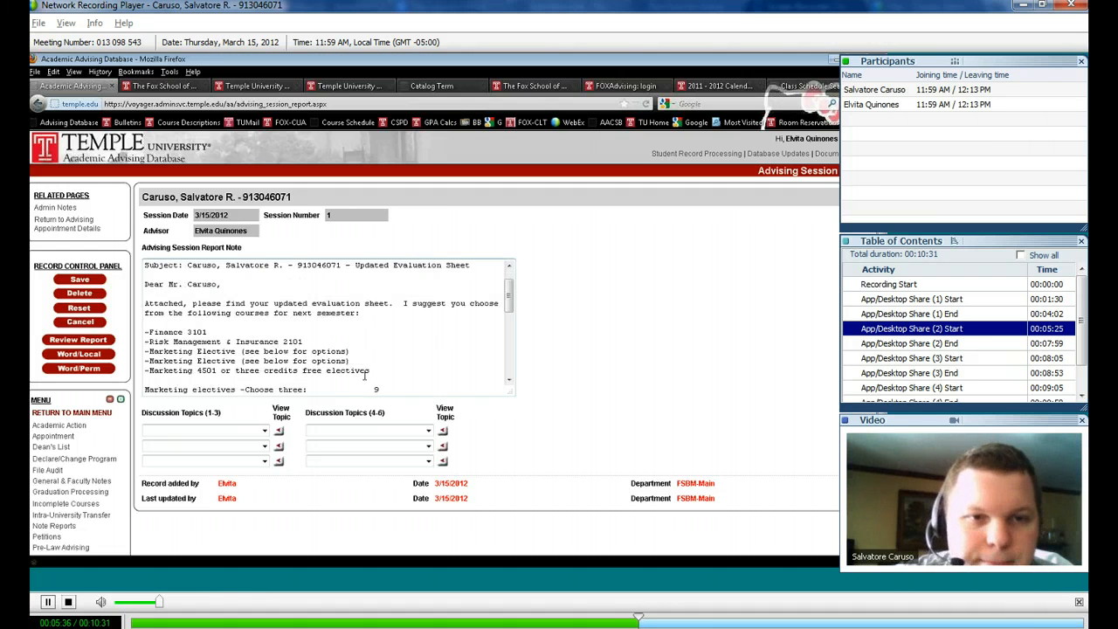
# Edit the Fall course lines in the session note, adding 'Maybe' and MIS 2502
pyautogui.moveTo(145, 369); pyautogui.dragTo(264, 370)
pyautogui.write('F')
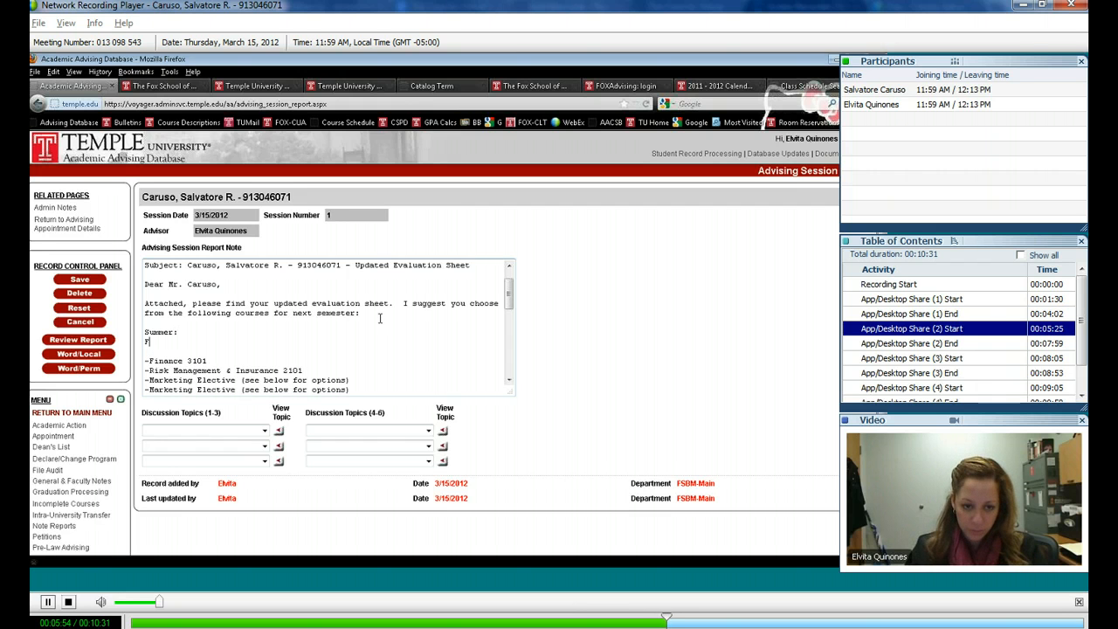
pyautogui.write('inance3101')
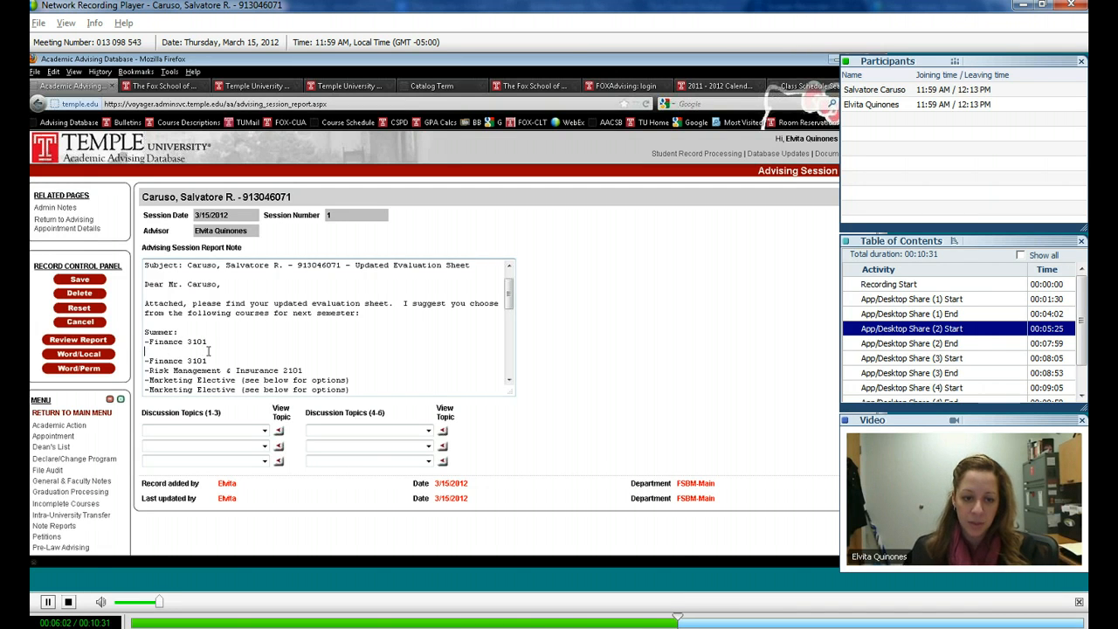
pyautogui.write('Fall:')
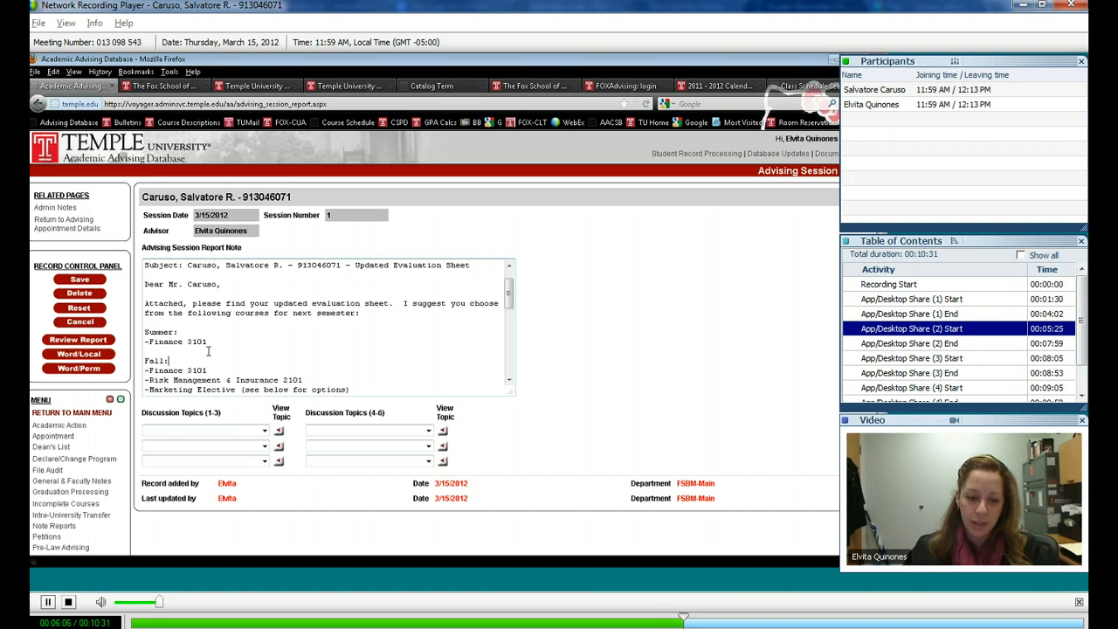
pyautogui.doubleClick(196, 371)
pyautogui.write('-BA')
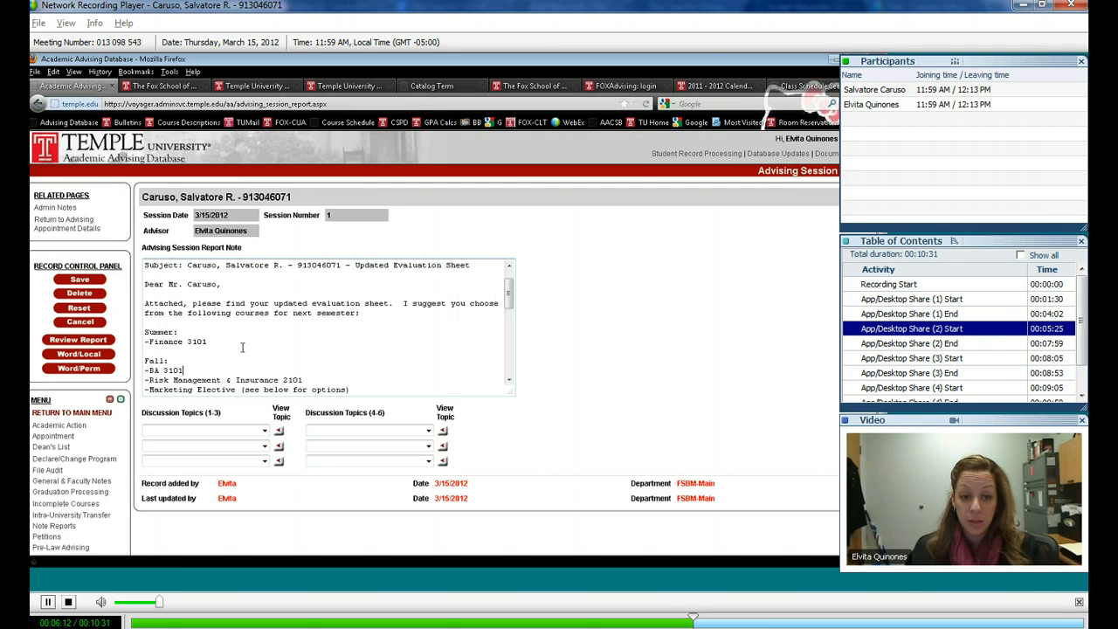
pyautogui.write('Maybe RMI 2101')
pyautogui.write('-MIS')
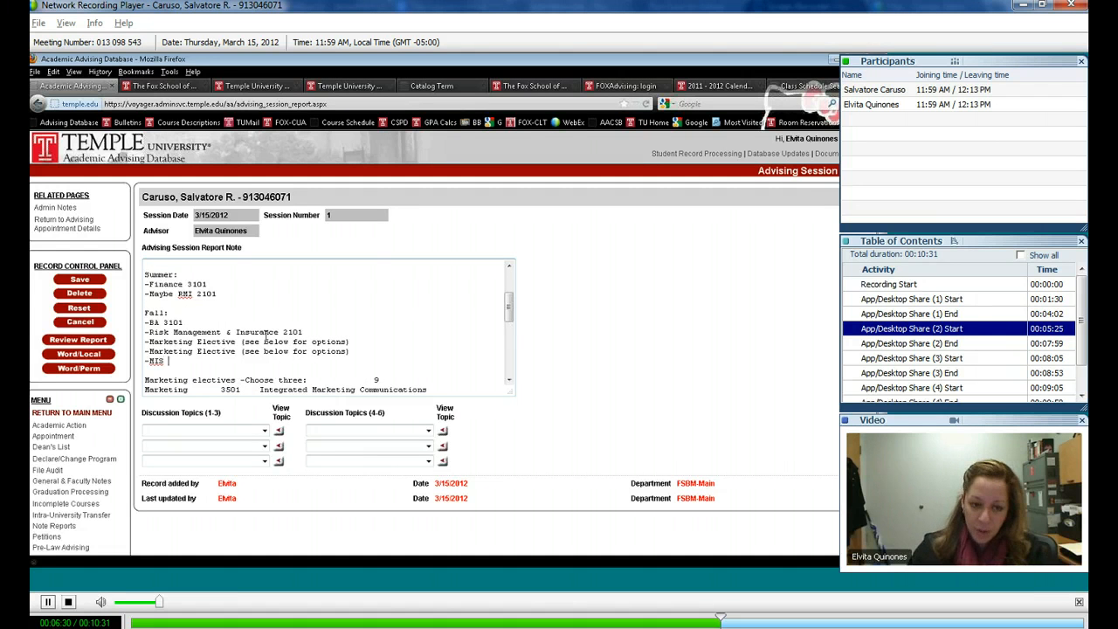
pyautogui.write('2502')
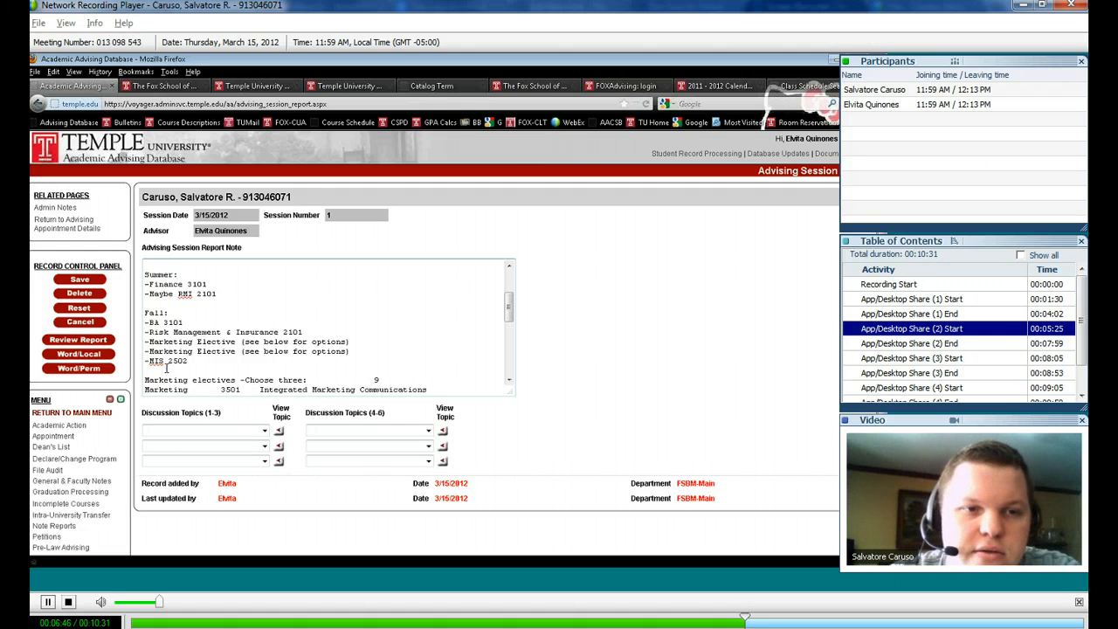
# Append 'or MIS elective' to the Risk Management & Insurance 2101 line
pyautogui.moveTo(146, 323); pyautogui.dragTo(184, 360)
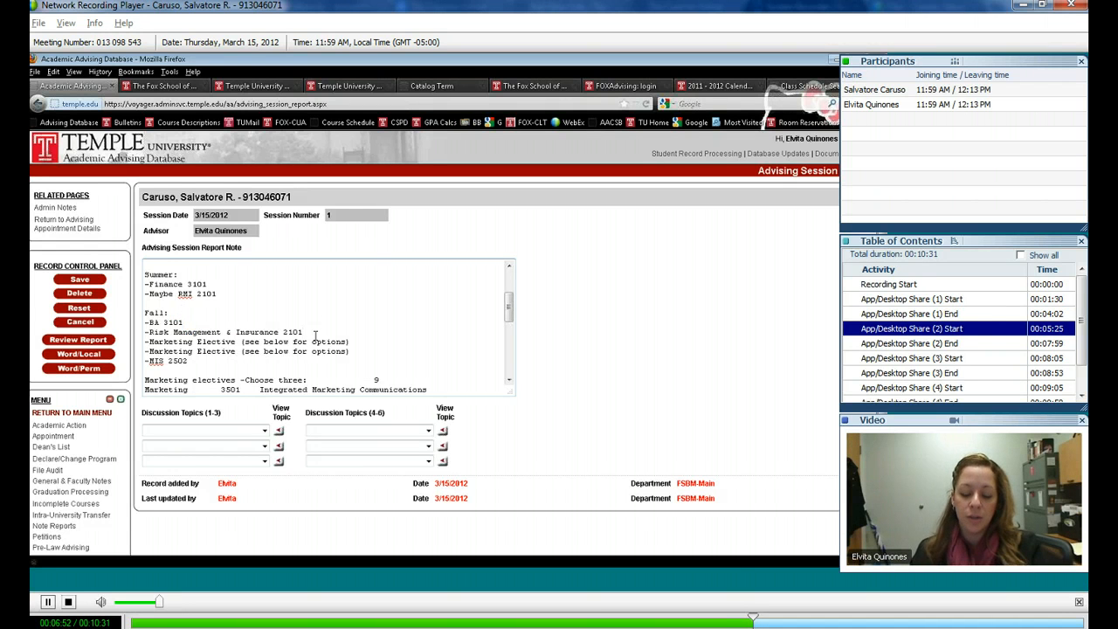
pyautogui.write('or')
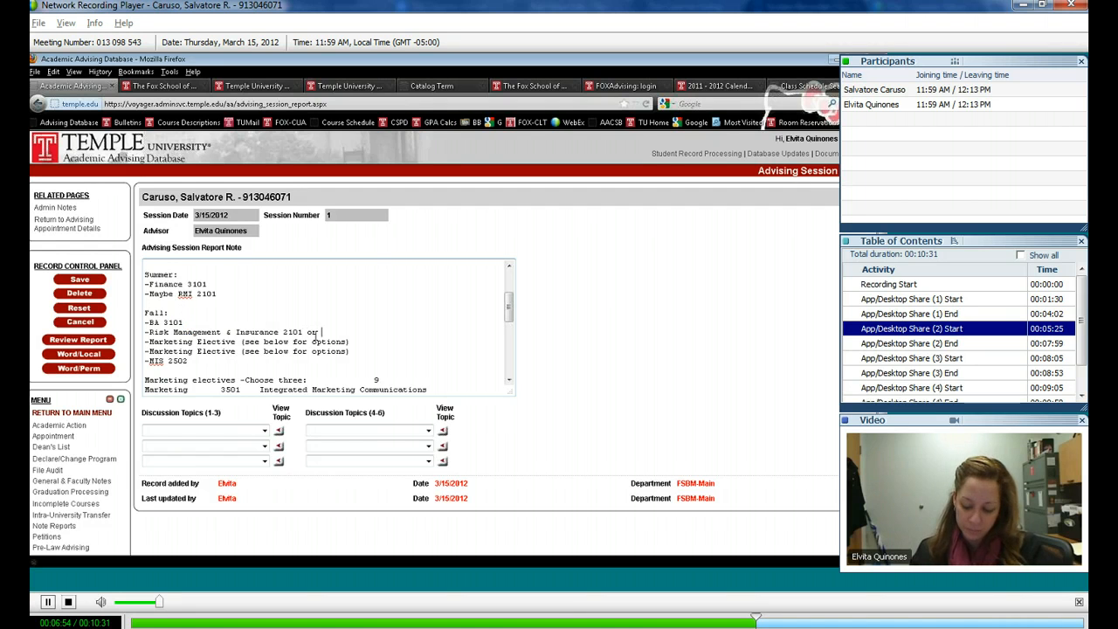
pyautogui.write('MIS elective')
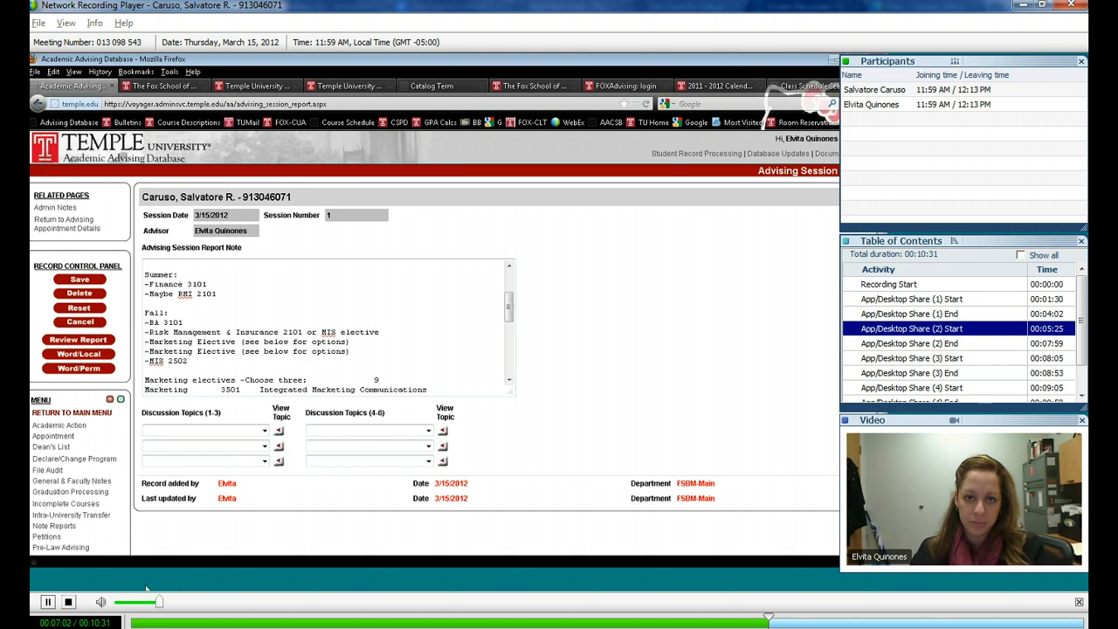
pyautogui.click(349, 86)
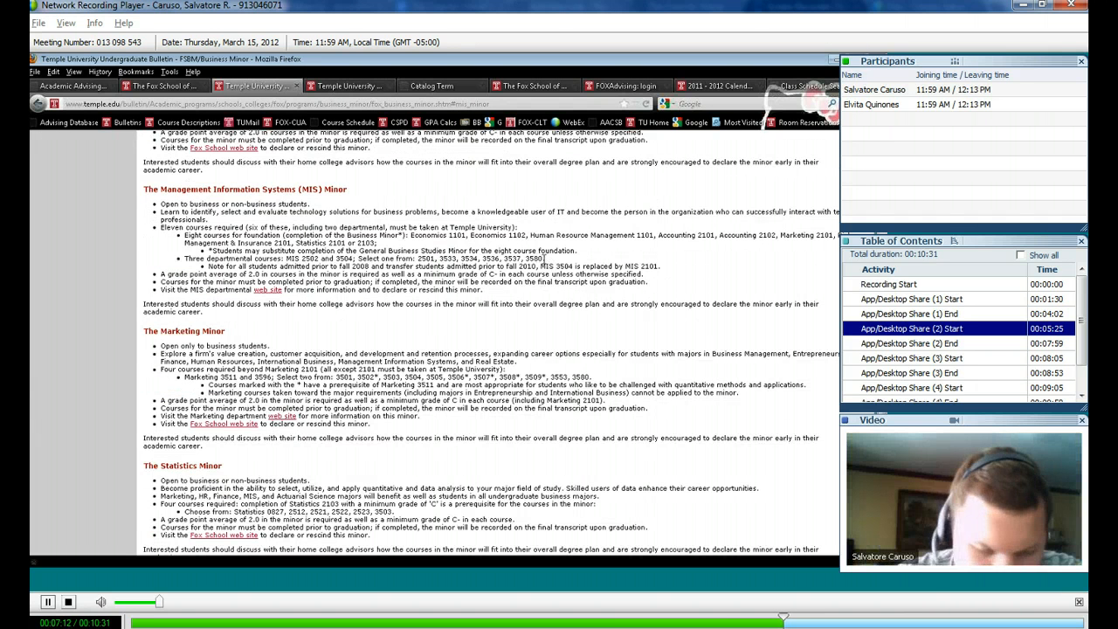
# Select the MIS elective course numbers on the MIS minor bulletin page
pyautogui.moveTo(419, 260); pyautogui.dragTo(546, 260)
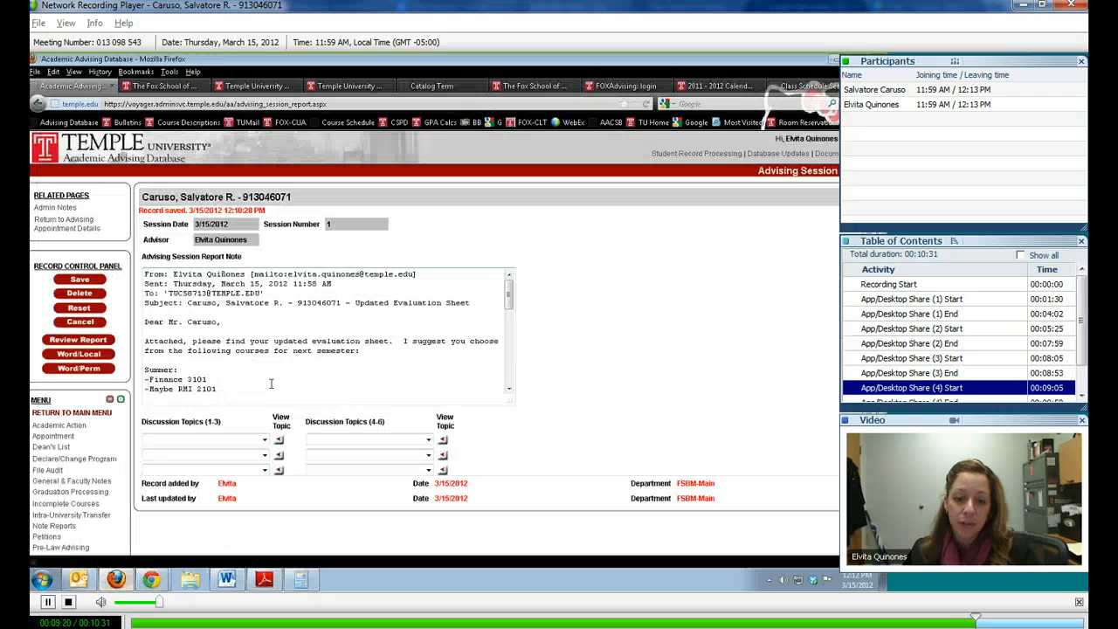
pyautogui.scroll(-3)
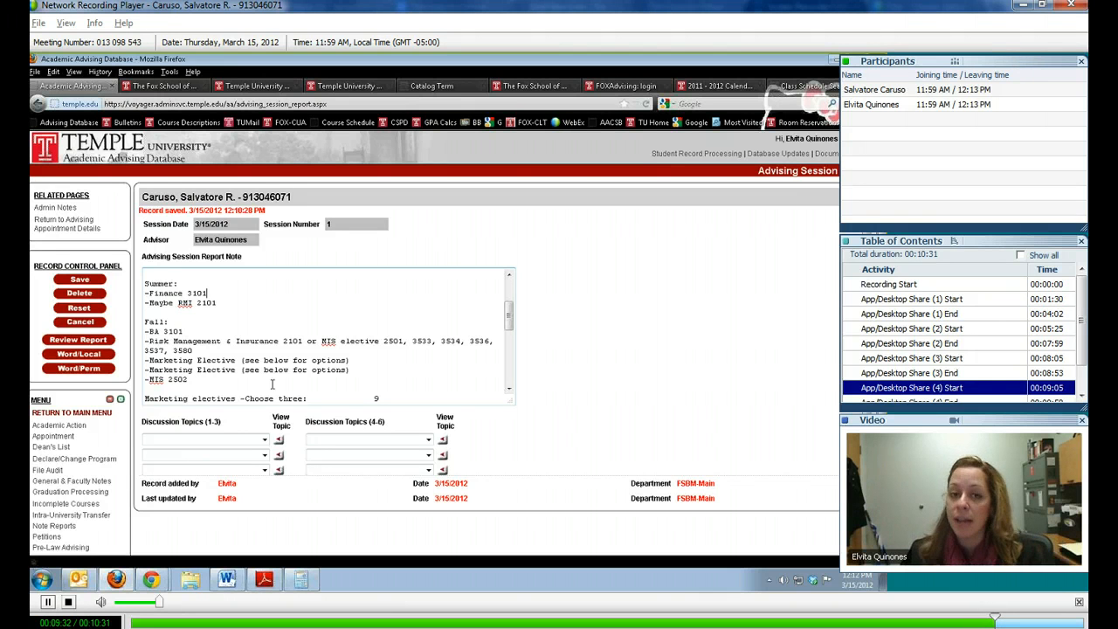
pyautogui.scroll(-3)
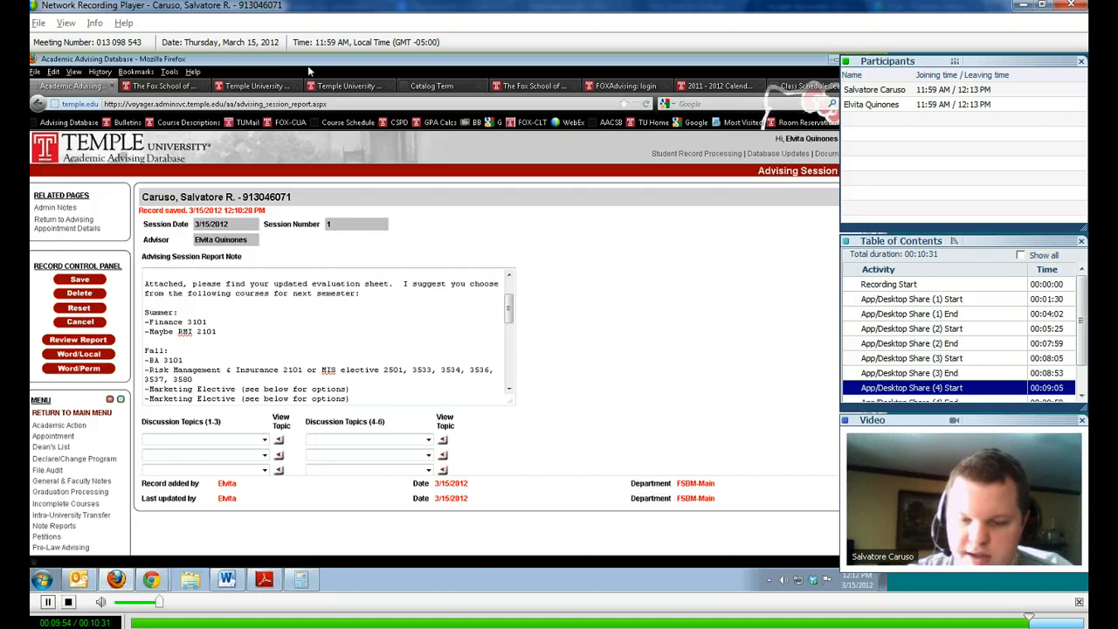
pyautogui.moveTo(426, 161)
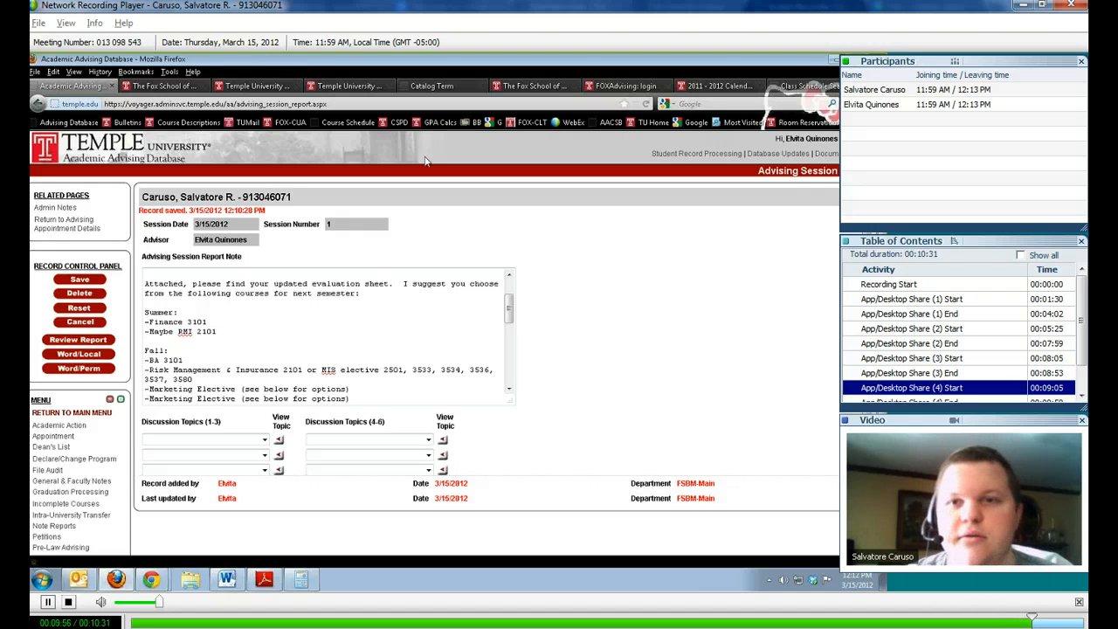